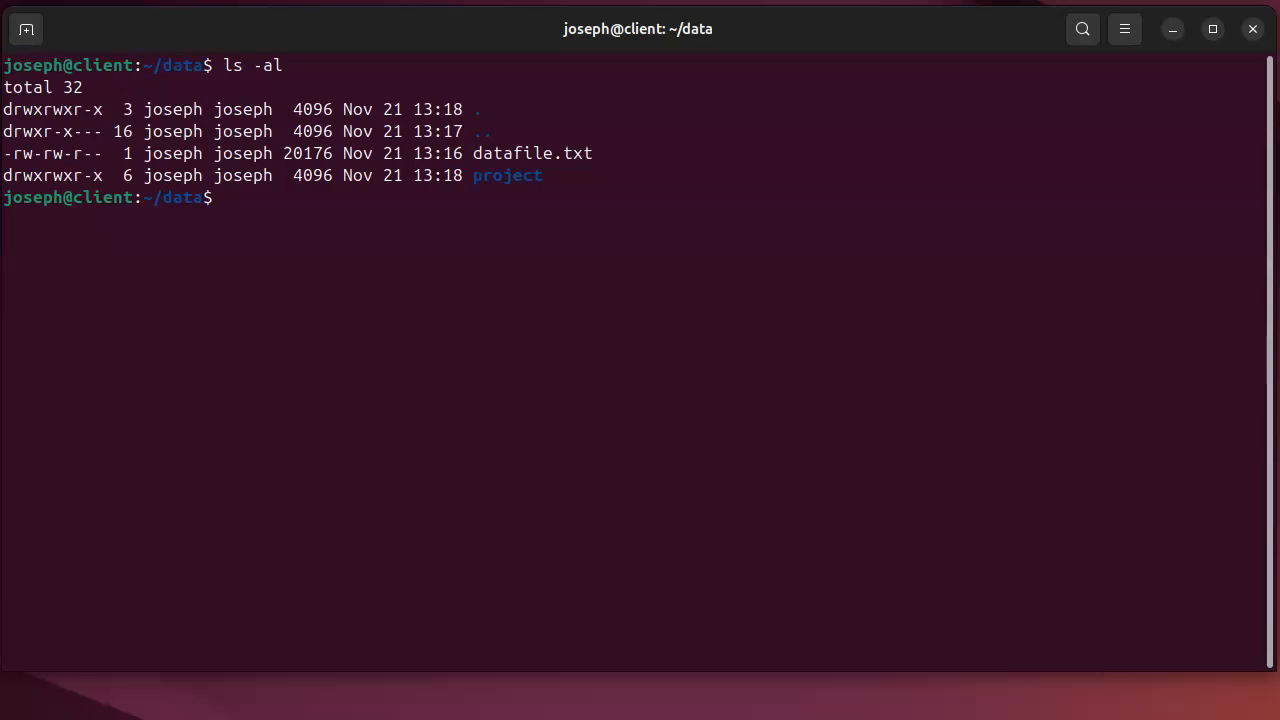
Step: Run 'gzip datafile.txt' to compress it into datafile.txt.gz
text(gi)
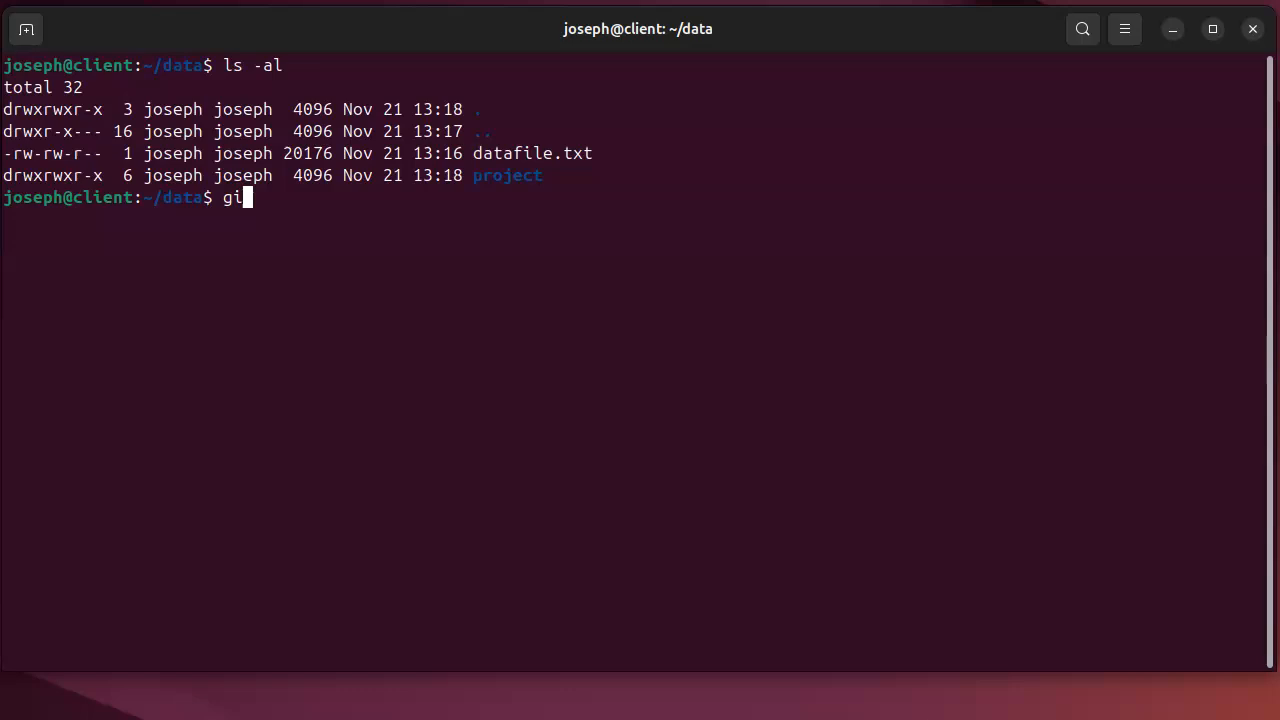
text(zip dat)
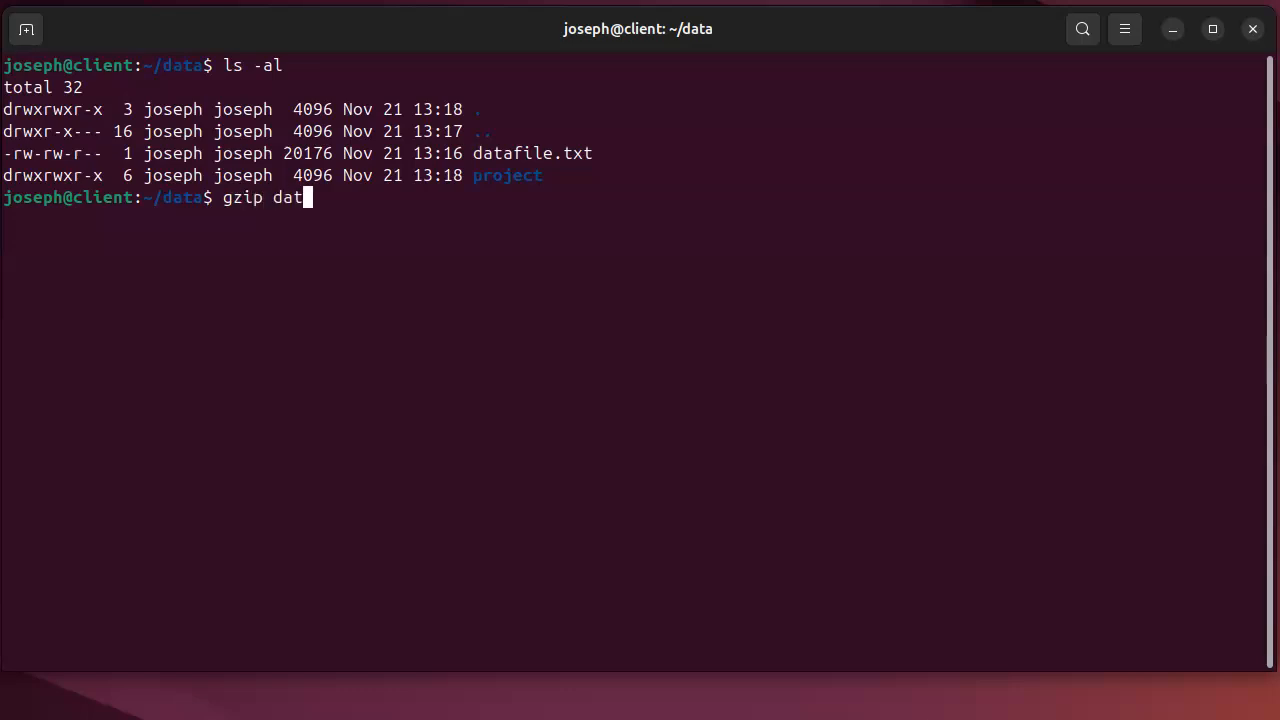
key(Return)
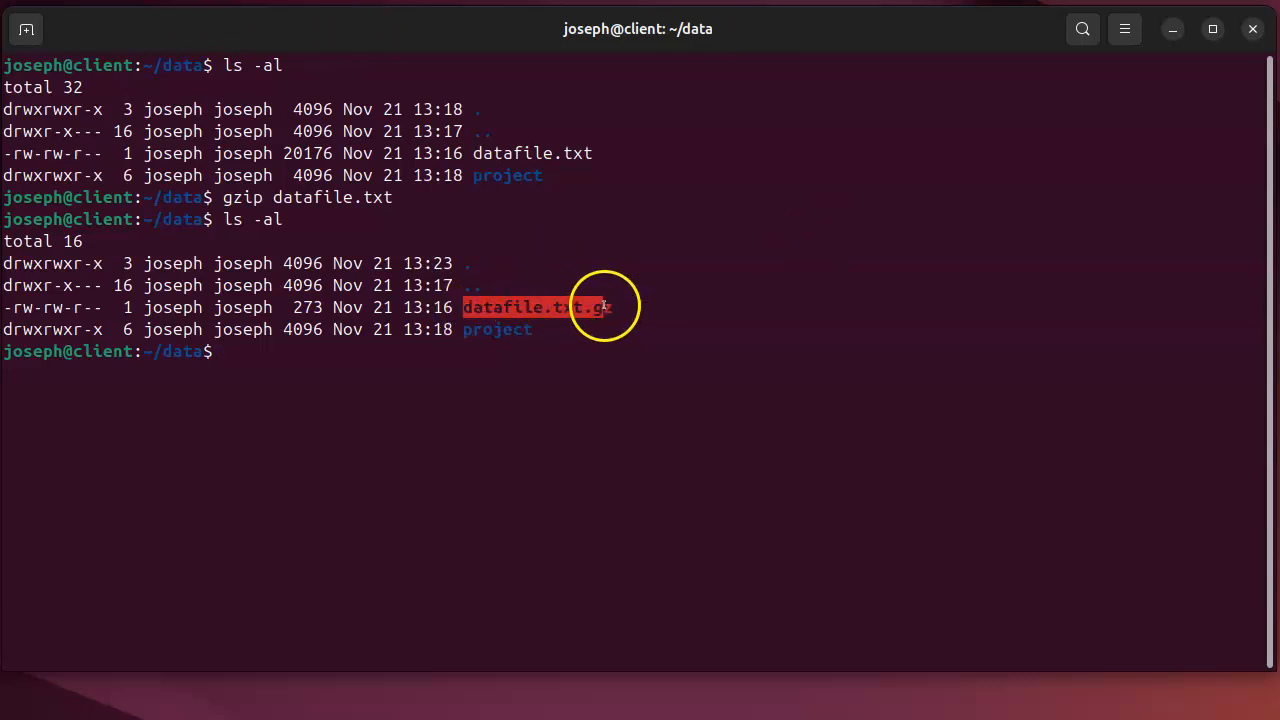
mouse_move(648, 296)
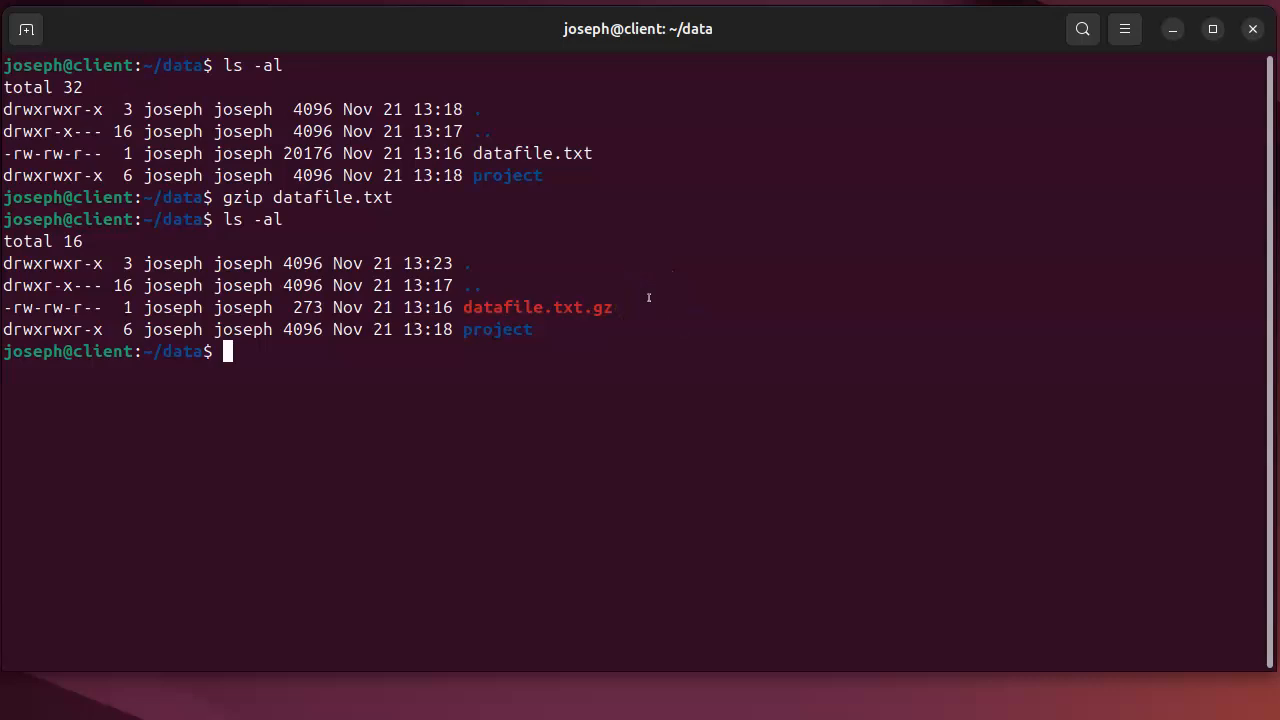
Step: Run 'gunzip datafile.txt.gz' to restore the 20176-byte datafile.txt
text(gun)
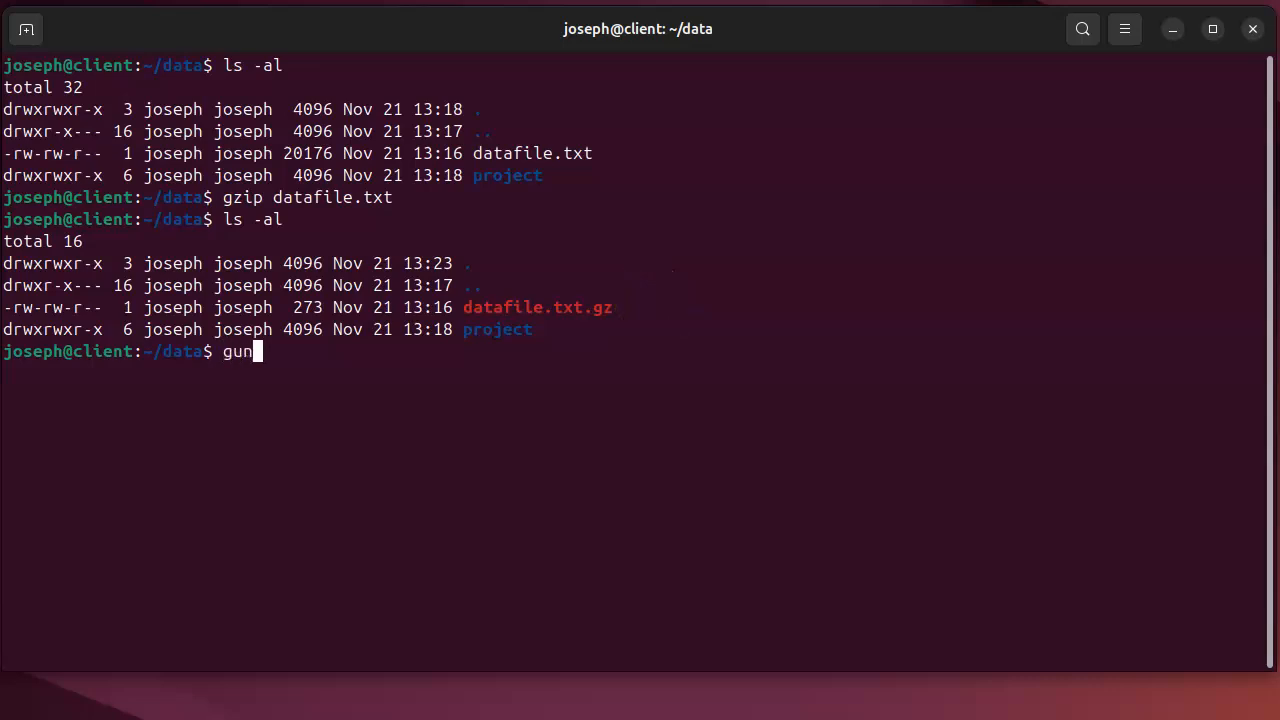
text(zip)
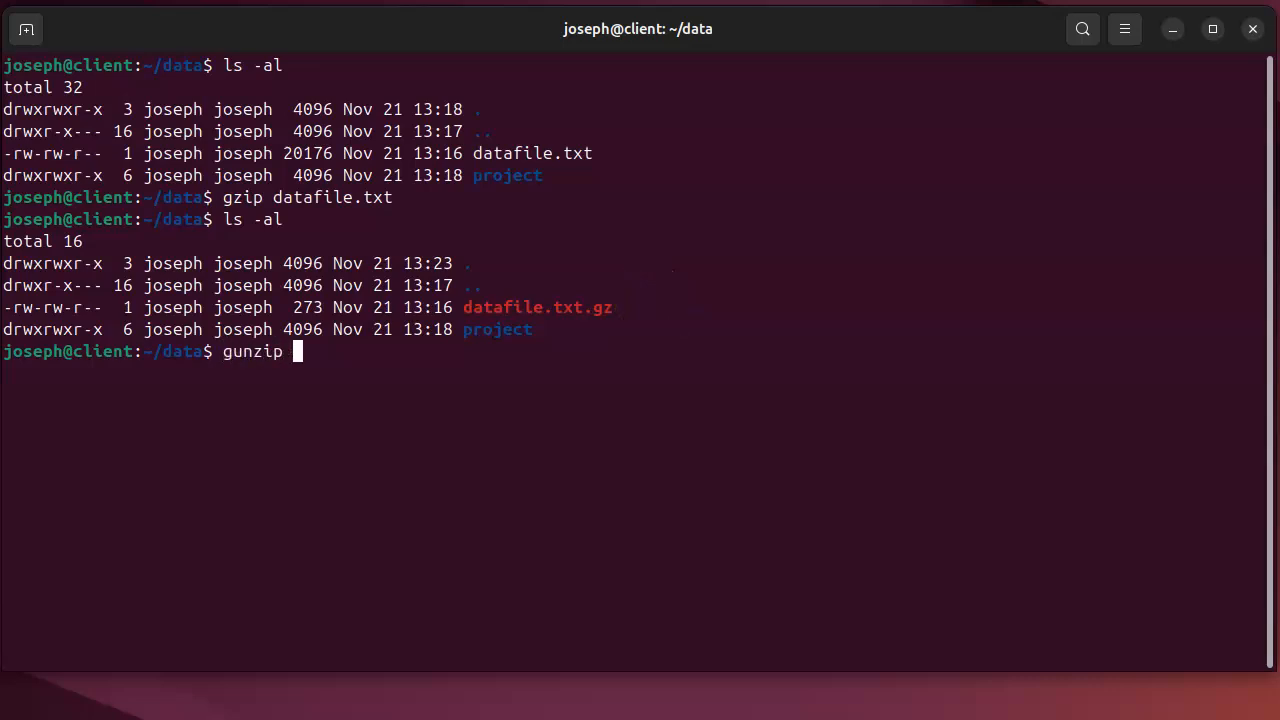
text(datafile.txt.gz)
text(ls -al)
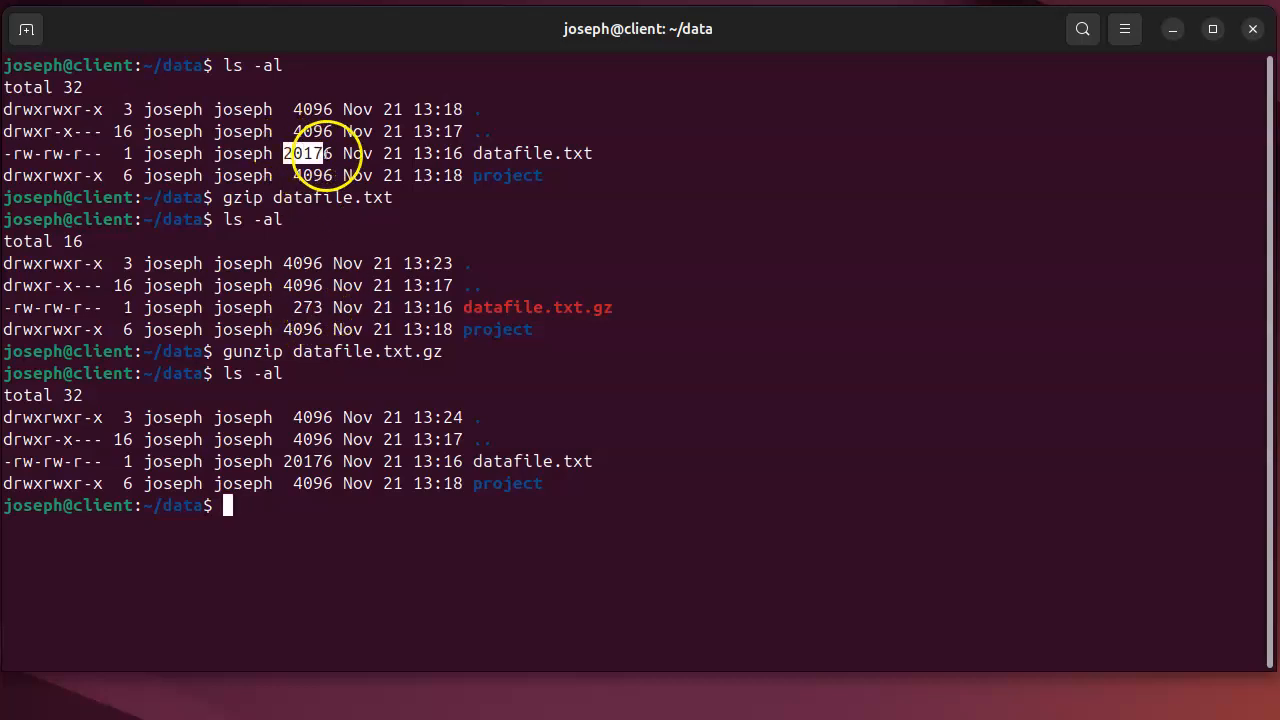
mouse_move(838, 420)
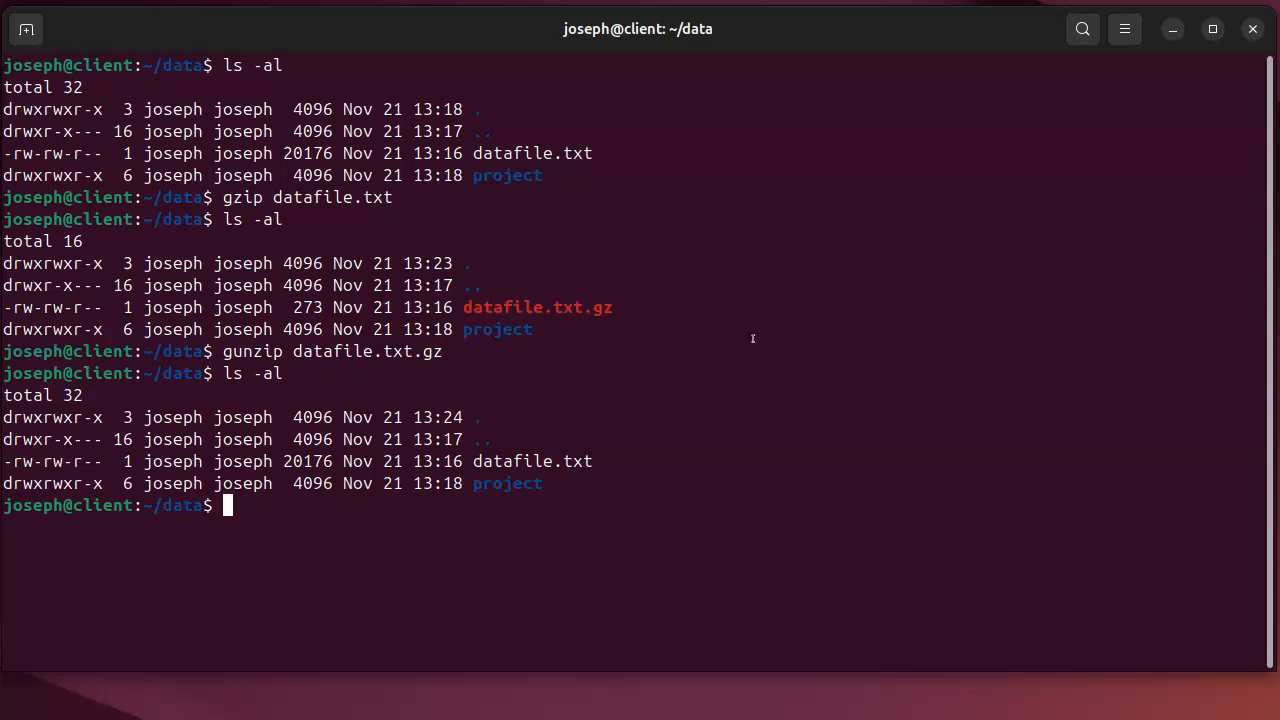
text(t)
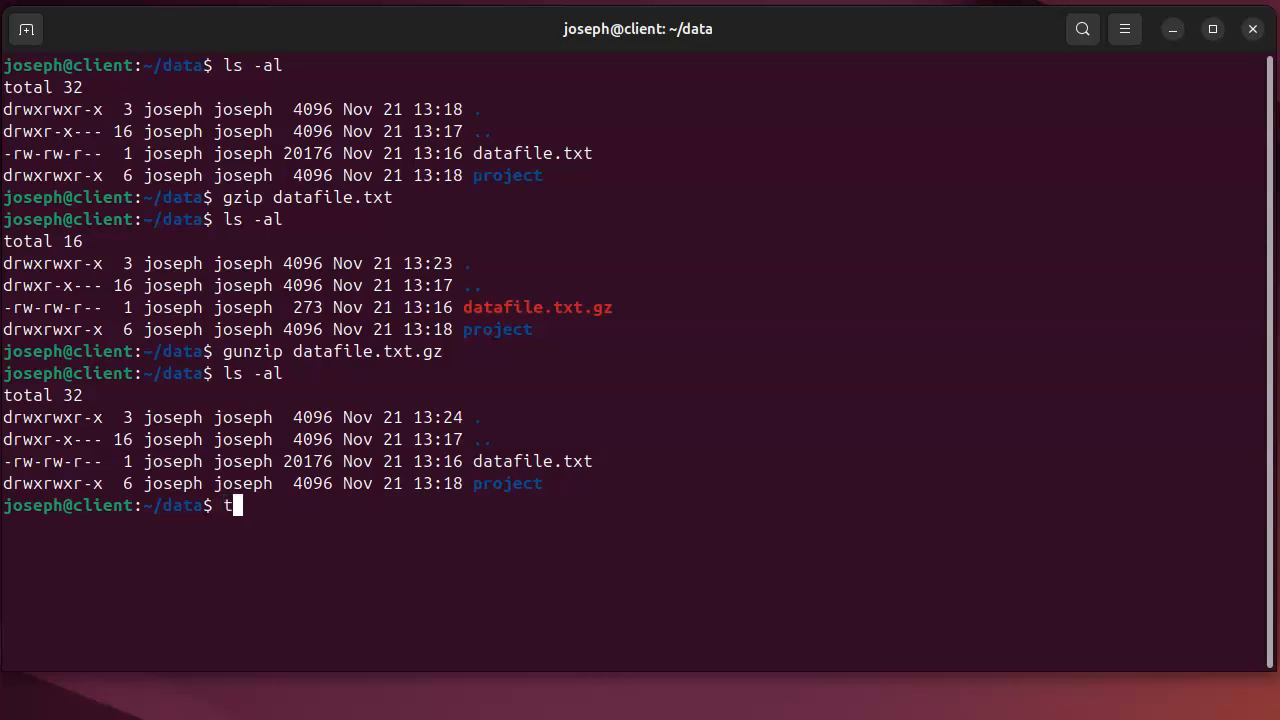
Step: Run 'tar cvfz project.tar.gz project/' and mark the new 889-byte archive in the listing
text(ar)
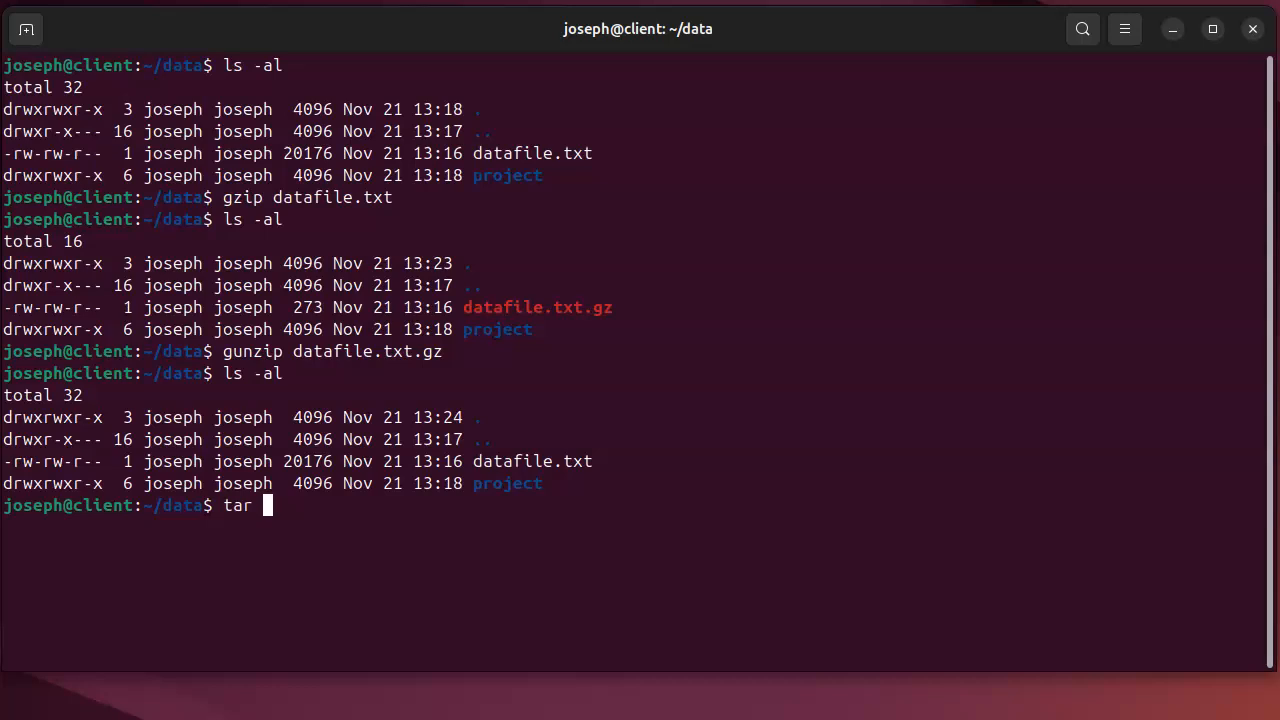
text(cvfz)
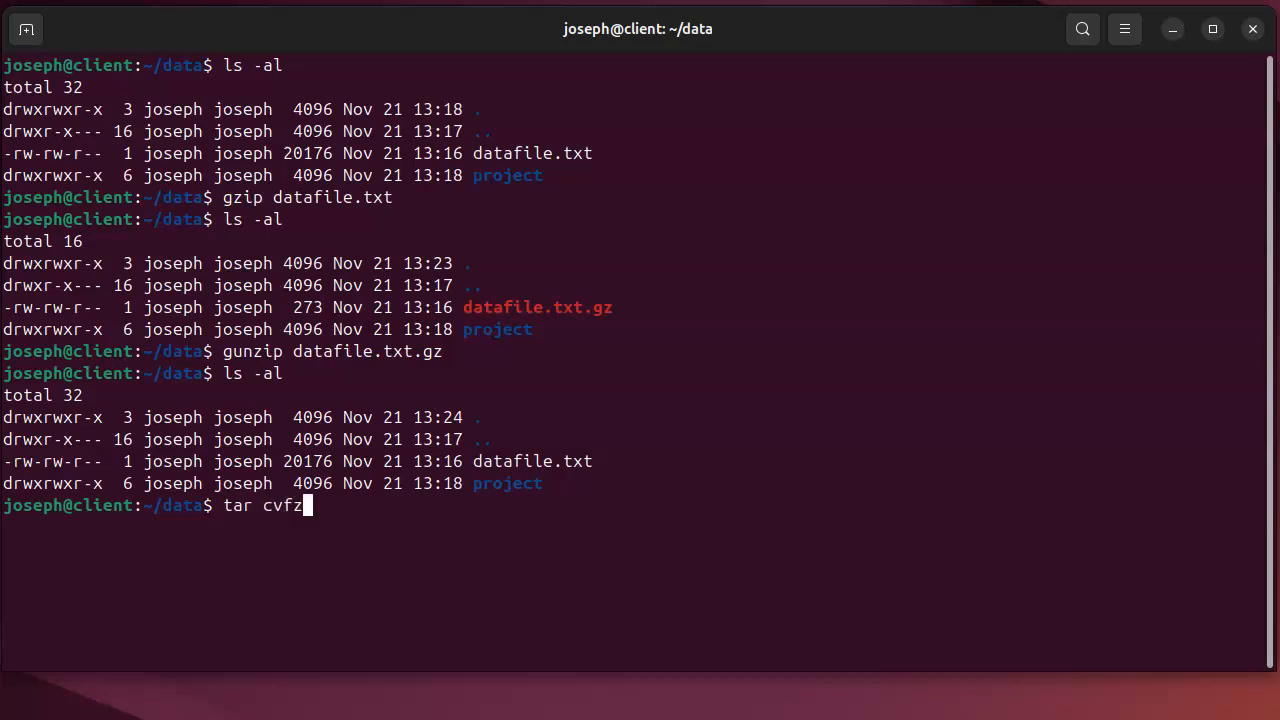
text(project/)
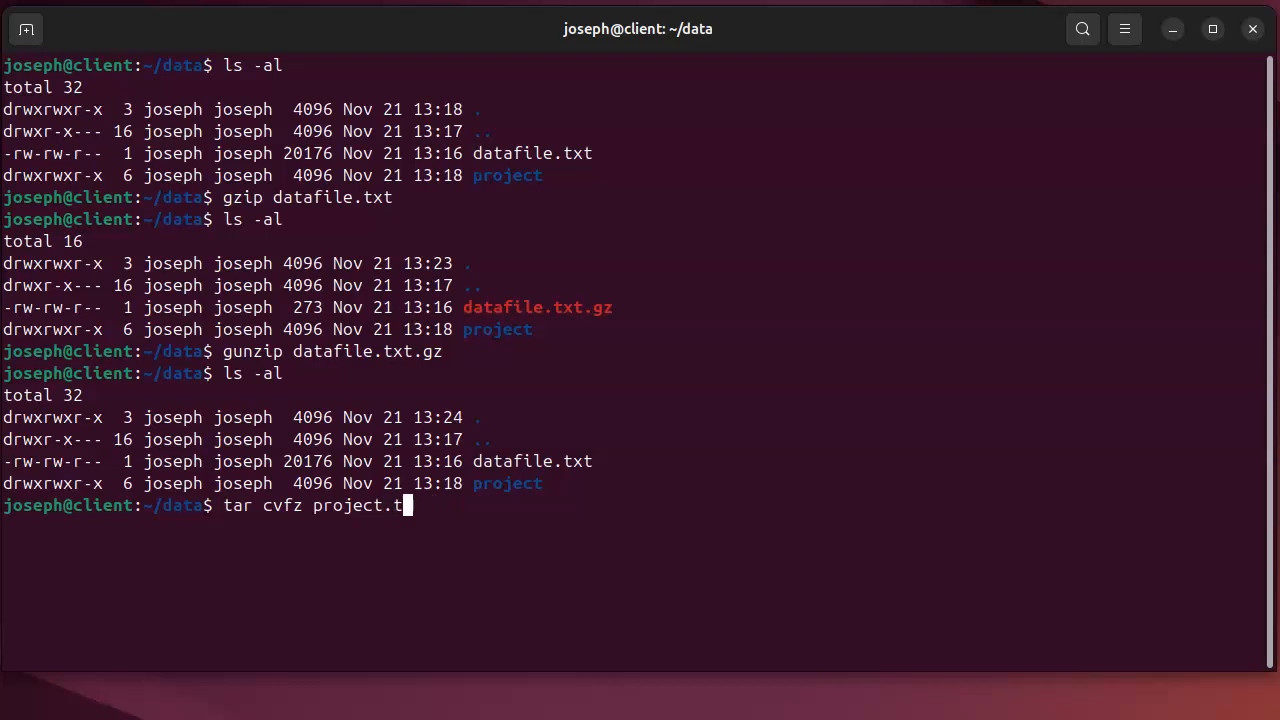
text(gz pro)
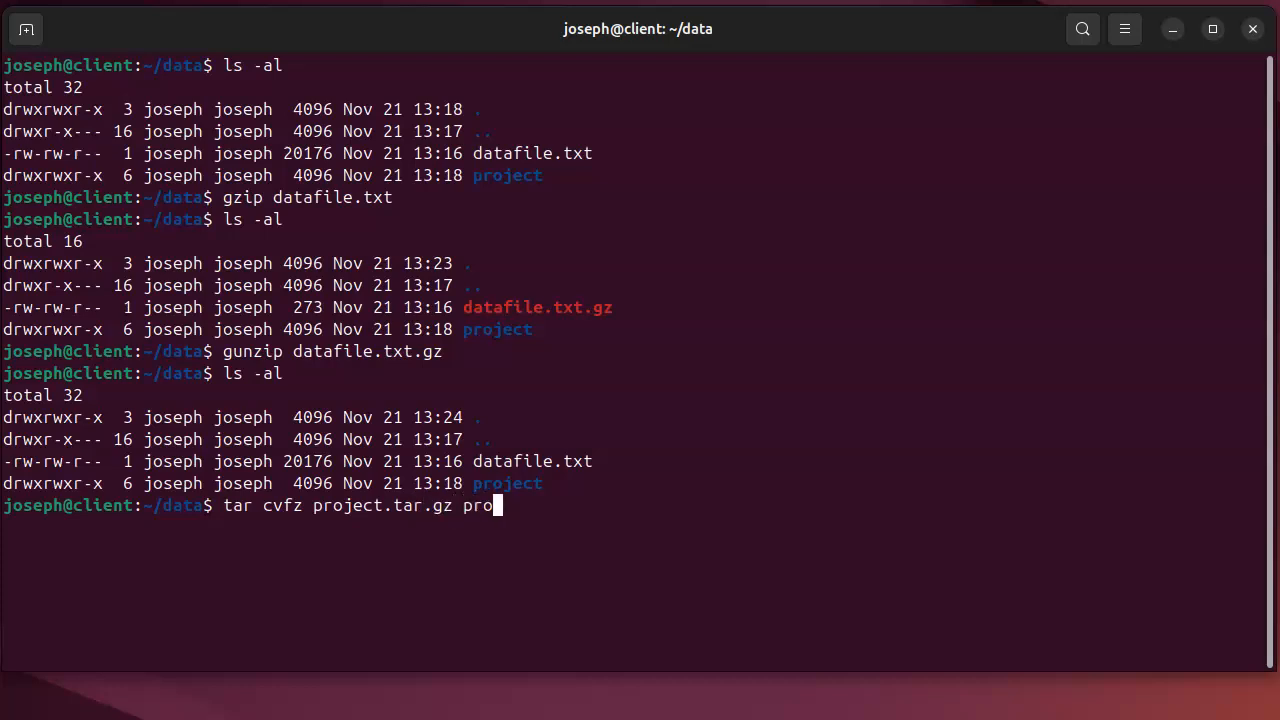
key(Return)
text(ls -al)
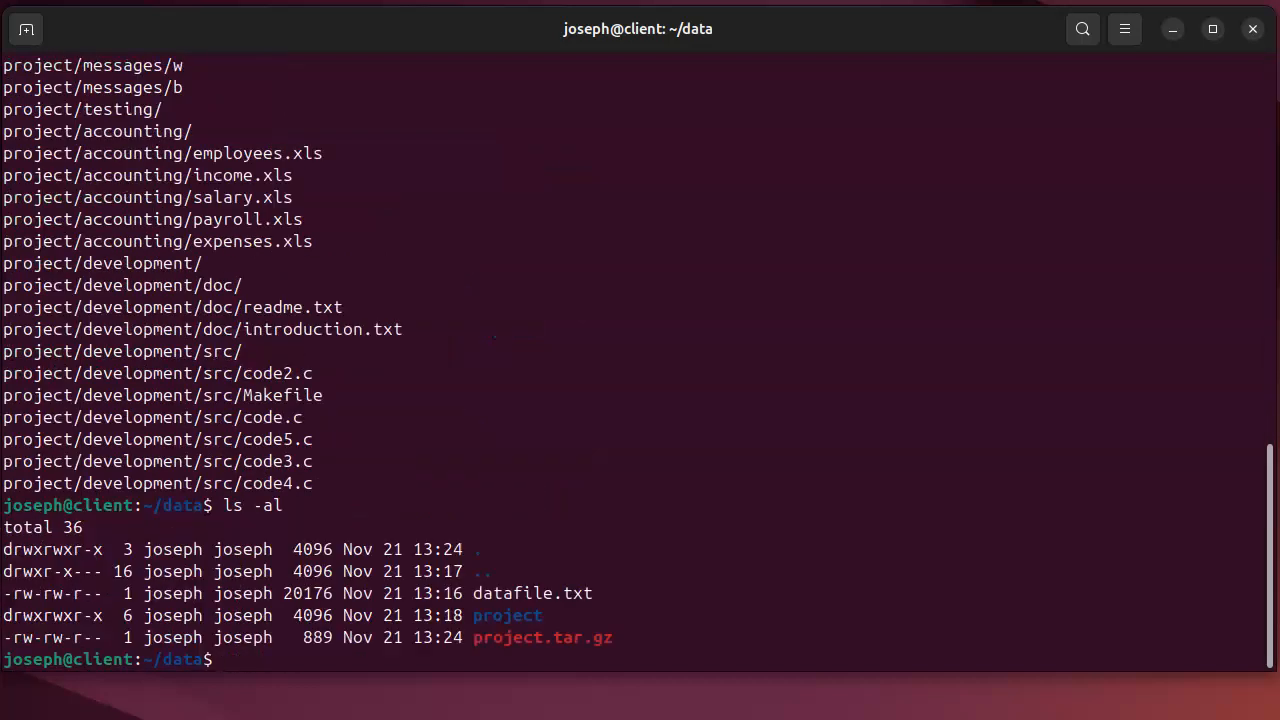
double_click(490, 636)
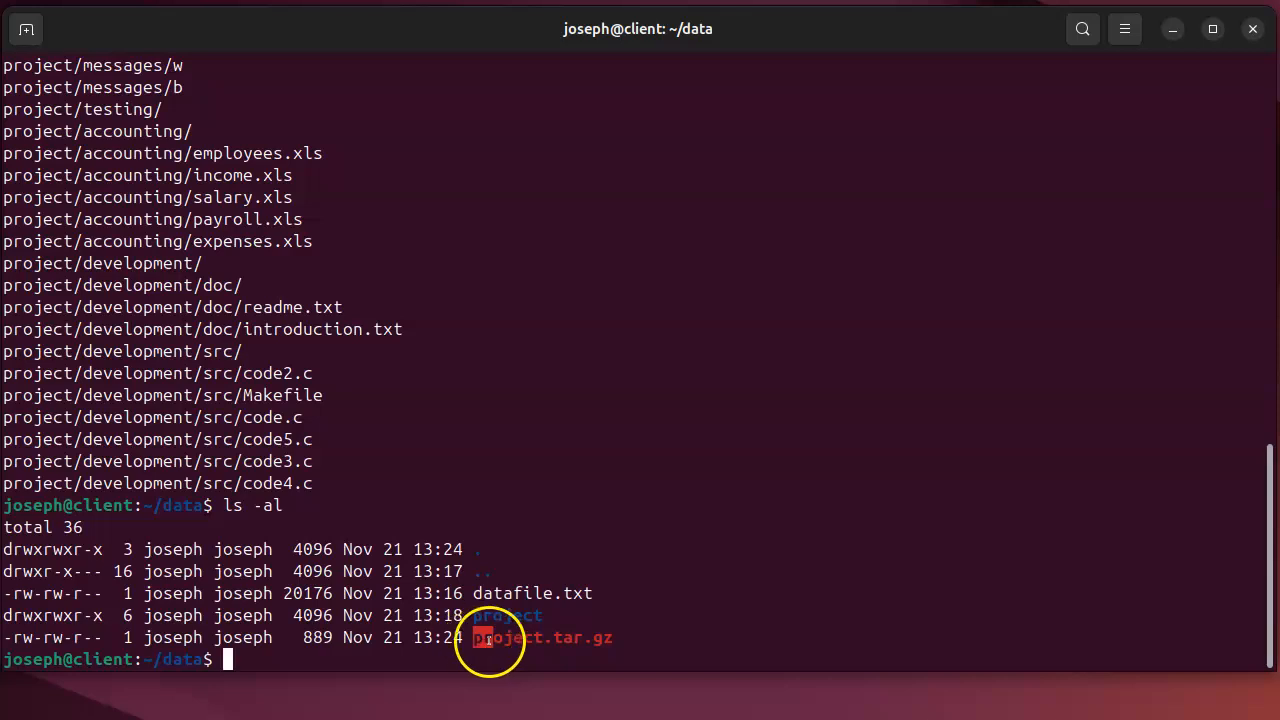
mouse_move(644, 620)
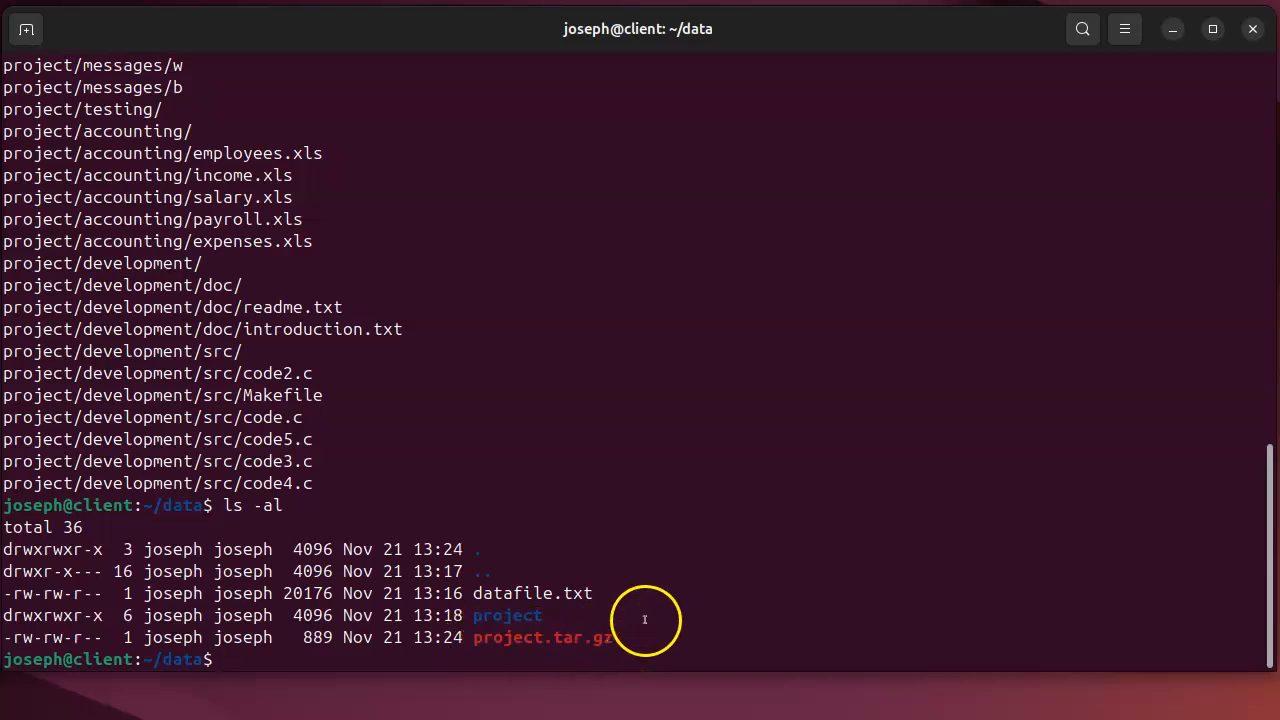
Step: Run 'tar xvfz project.tar.gz' to extract the project files, then list with 'ls -al'
text(tar)
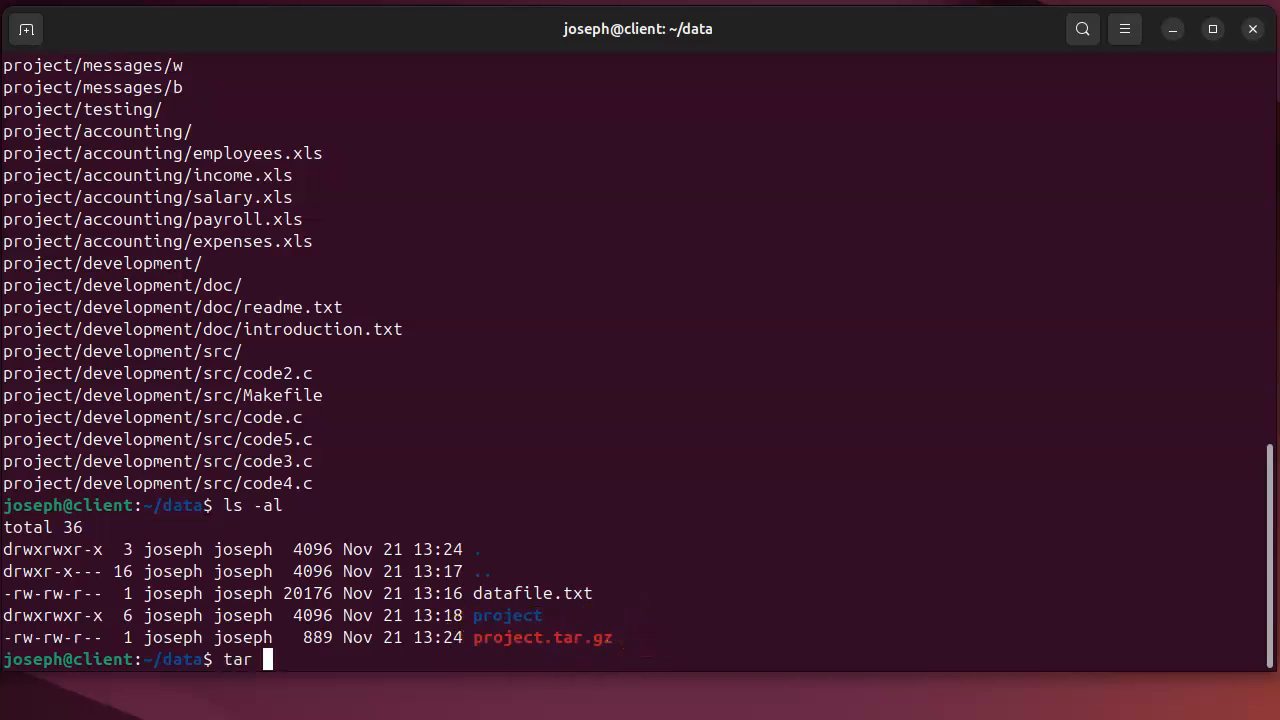
text(xvfz)
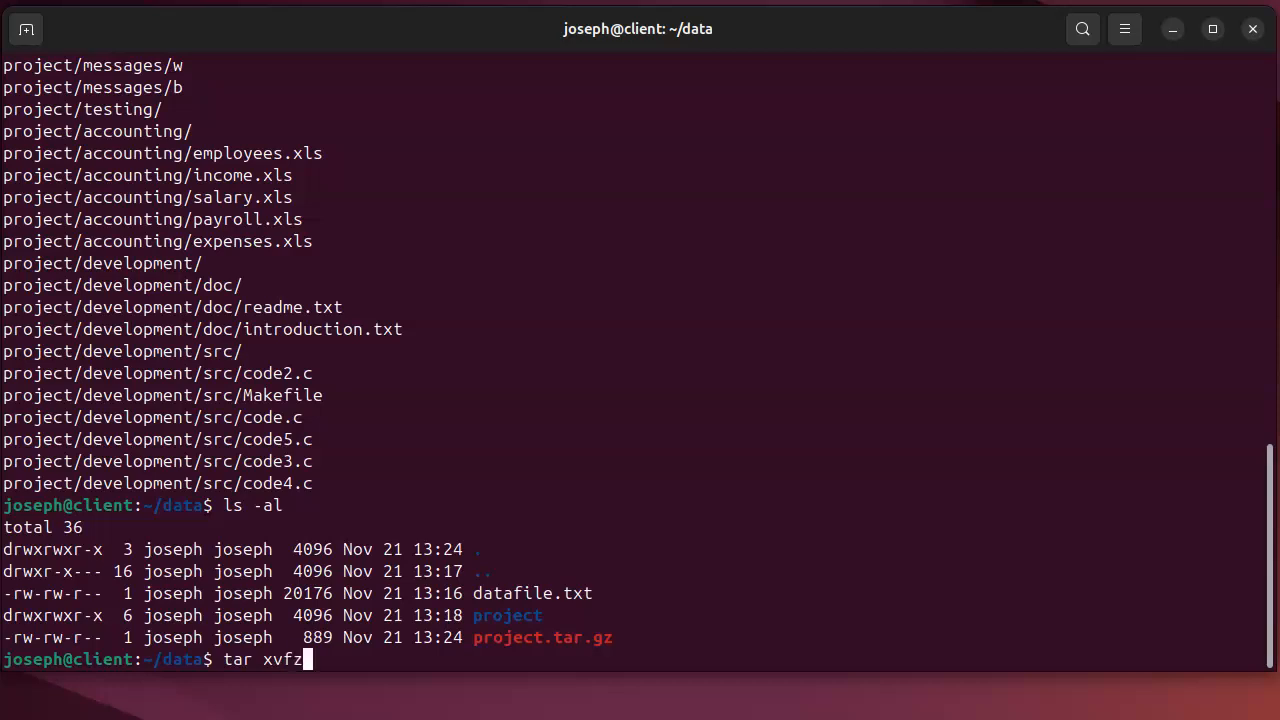
text(project)
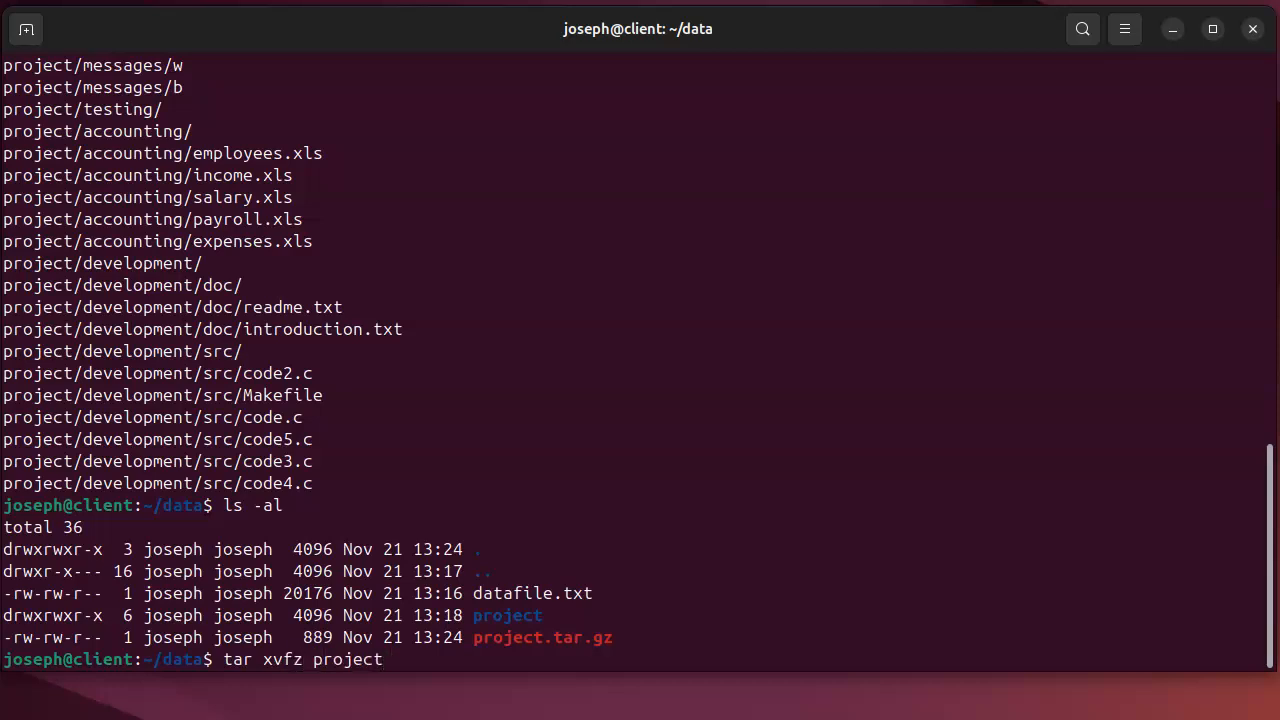
text(.tar.gz)
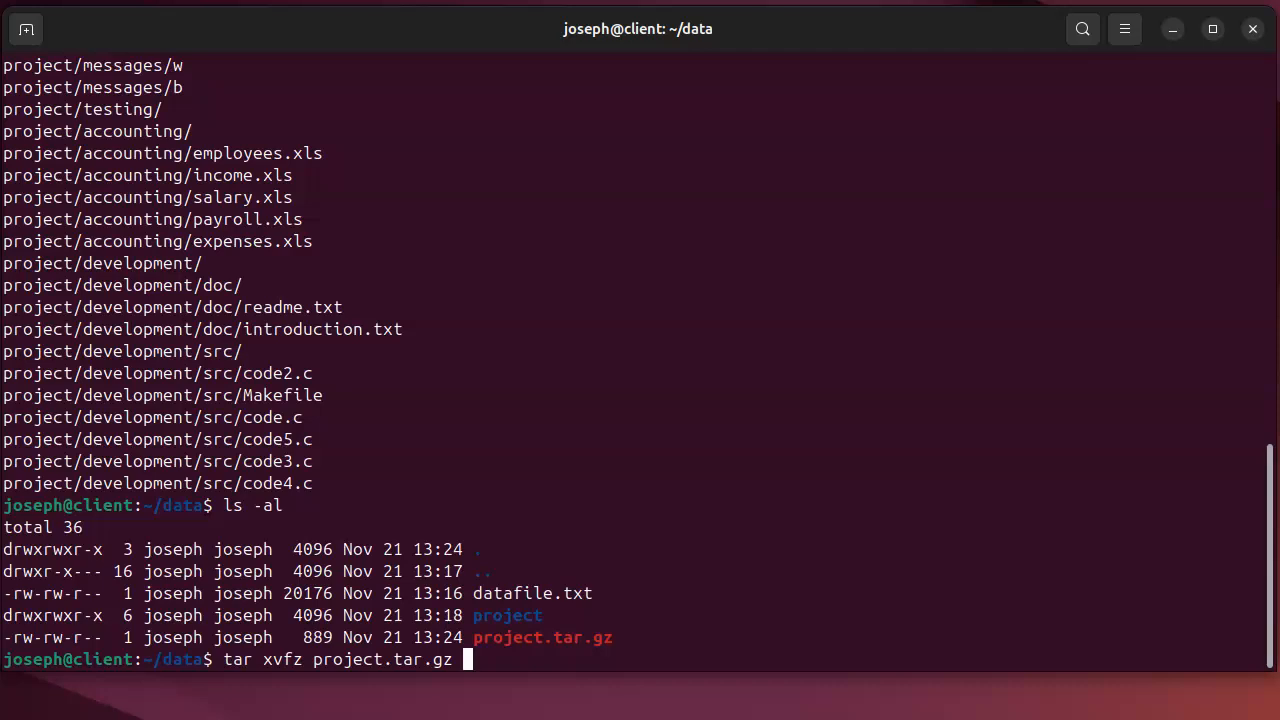
key(Return)
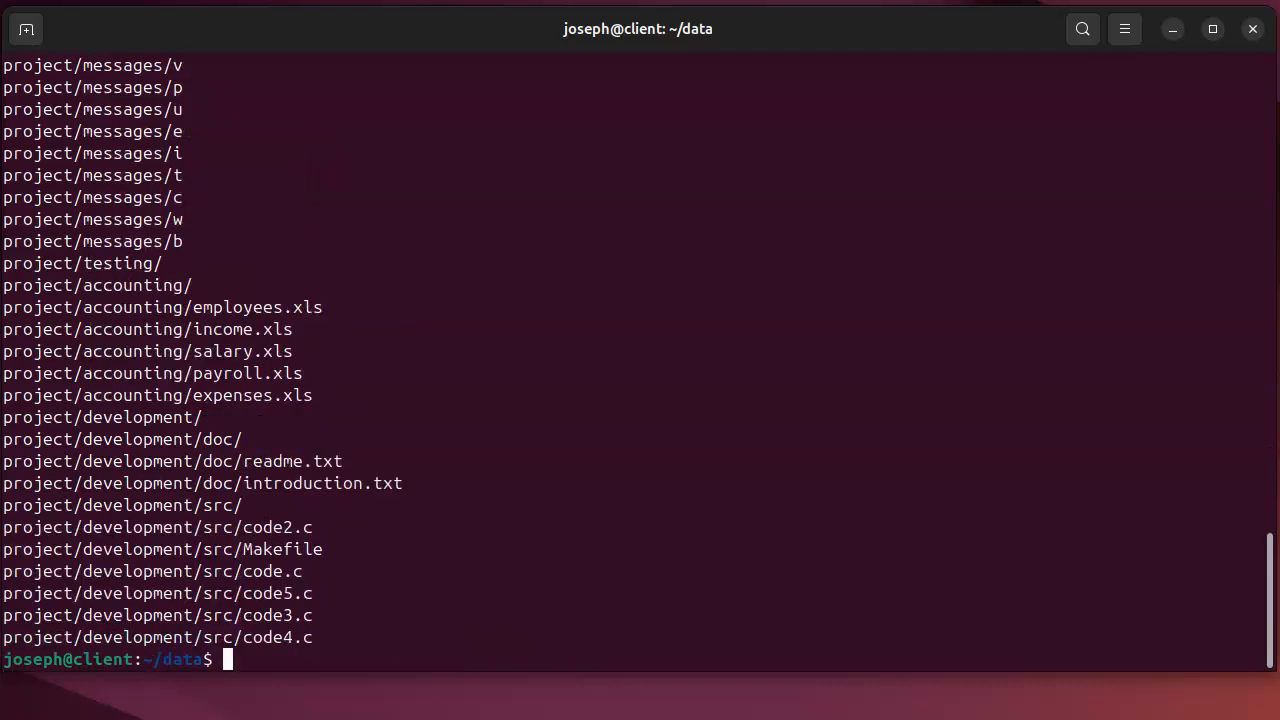
text(ls -al)
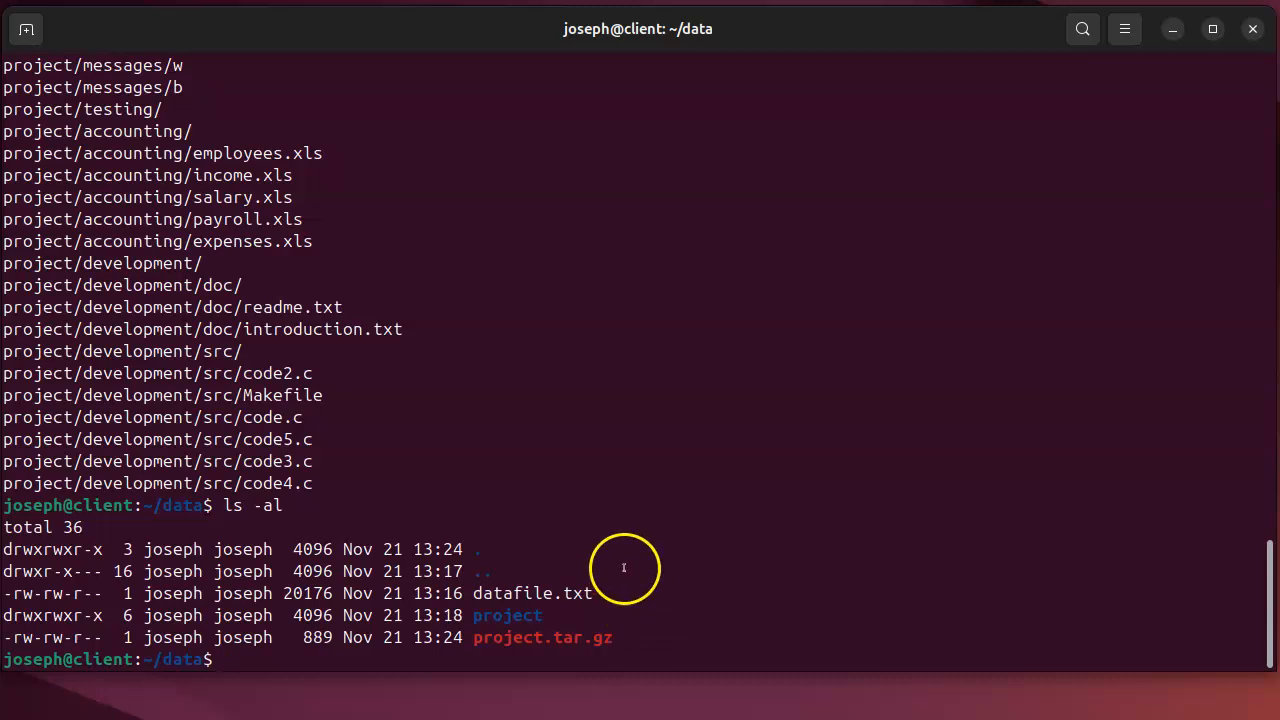
mouse_move(624, 568)
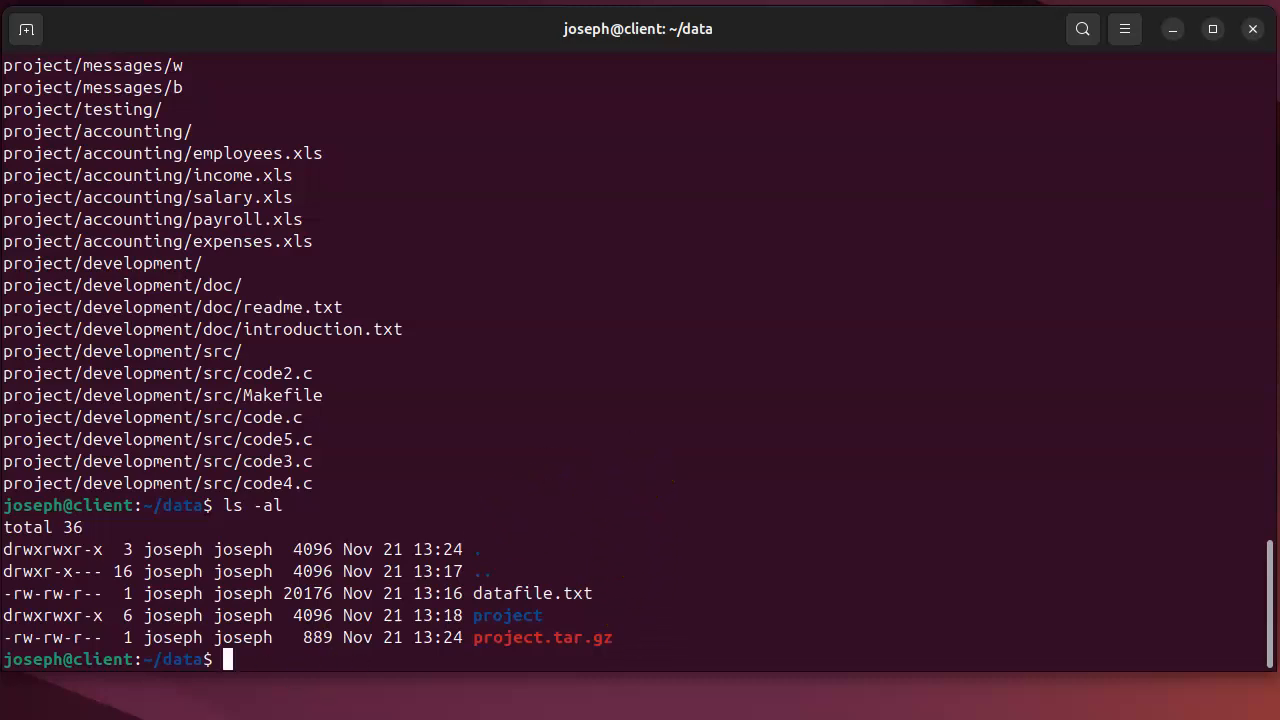